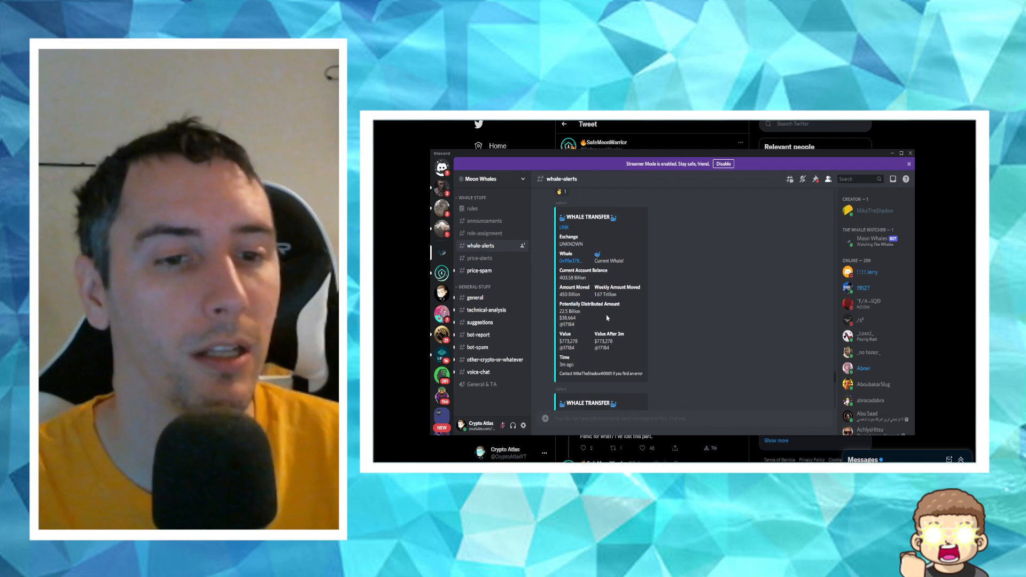
pyautogui.scroll(-3)
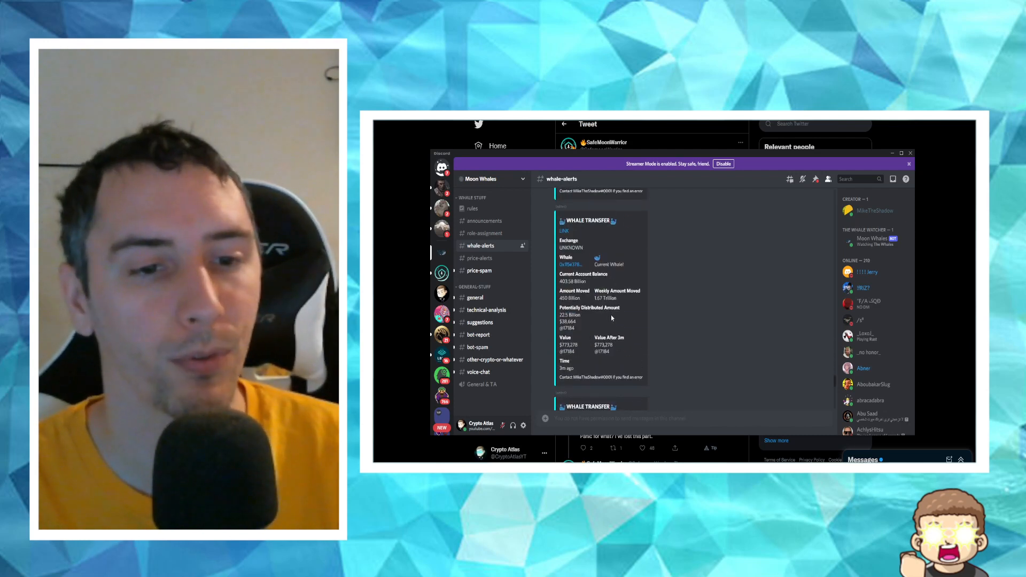
pyautogui.scroll(-3)
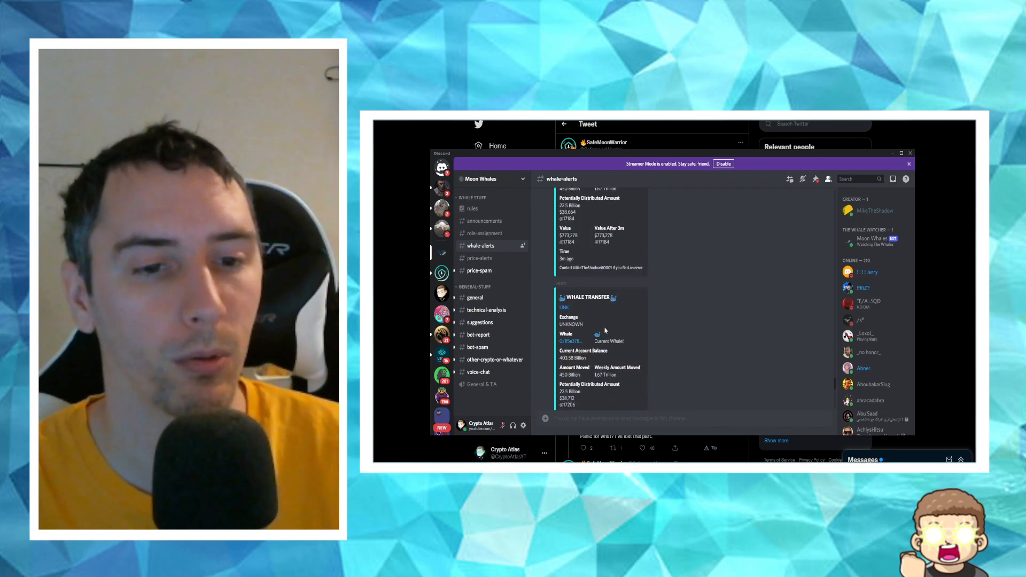
pyautogui.scroll(-3)
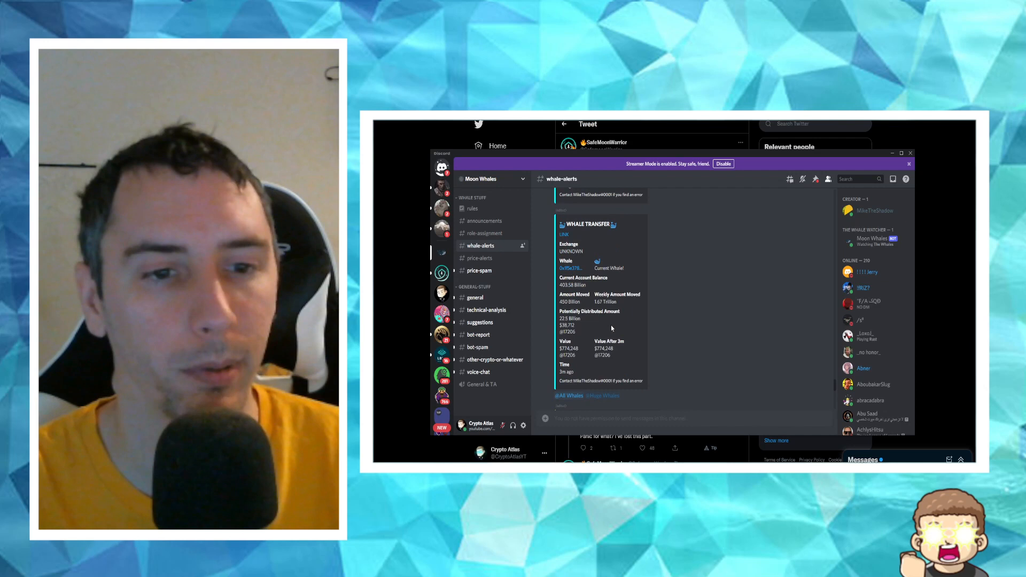
pyautogui.scroll(-3)
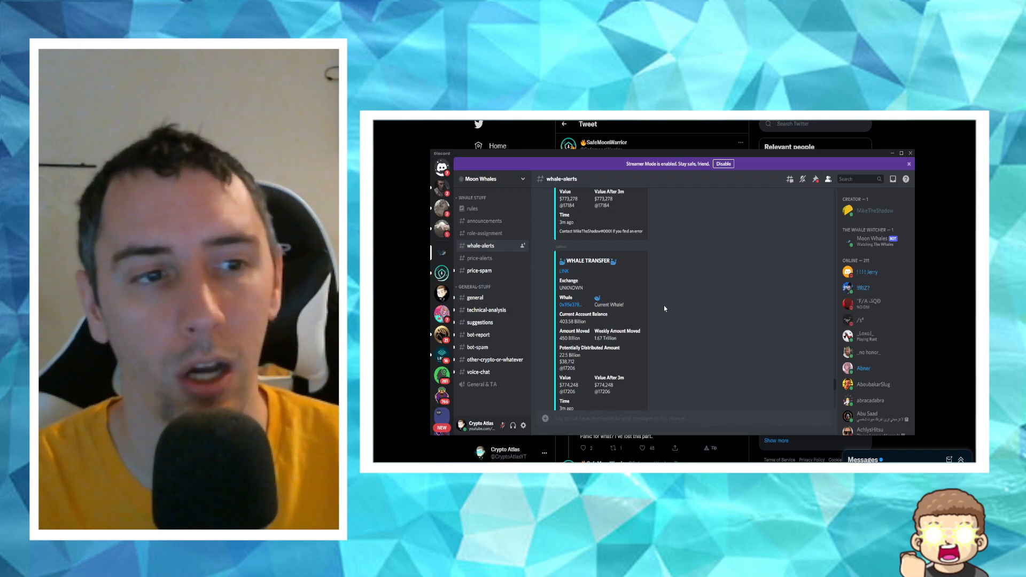
pyautogui.scroll(-3)
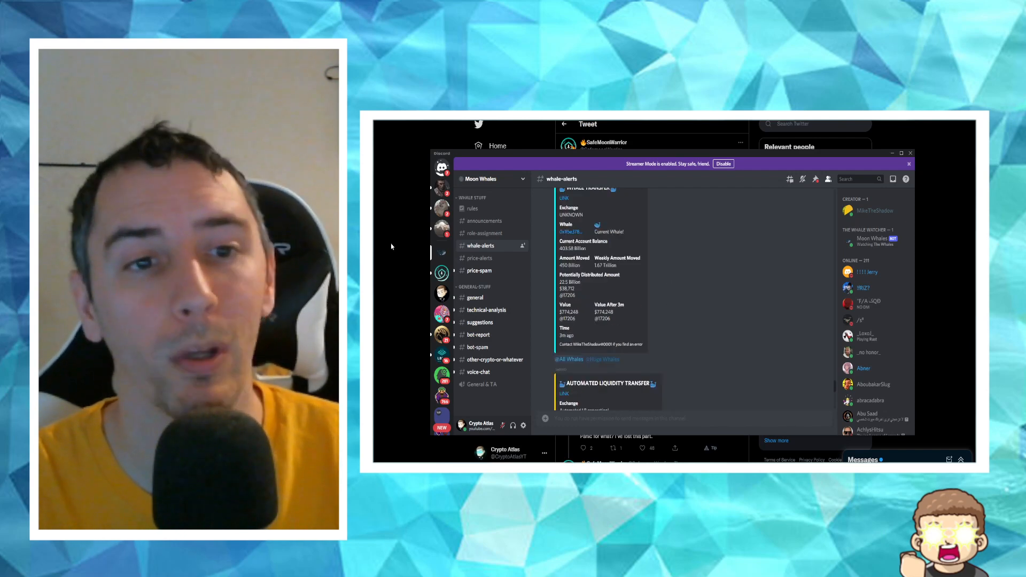